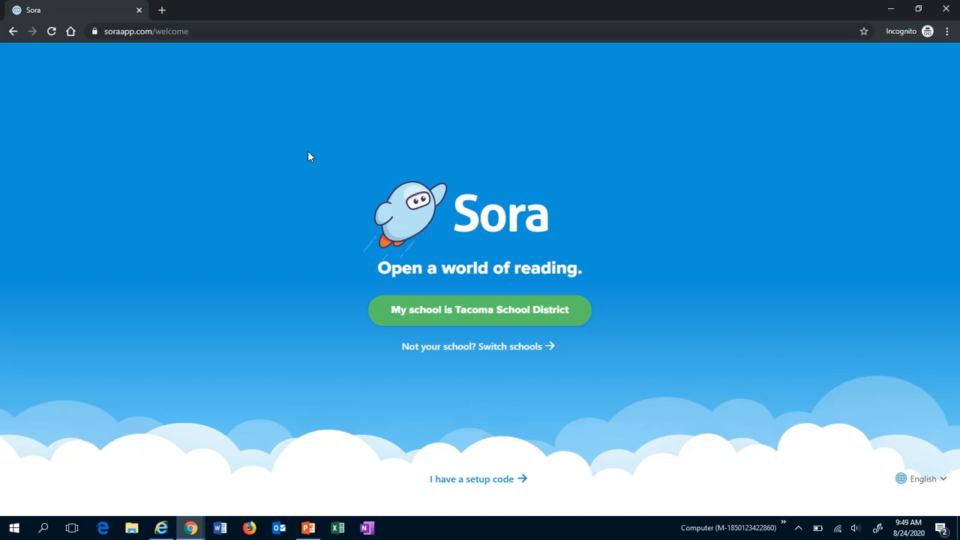
mouse_move(304, 156)
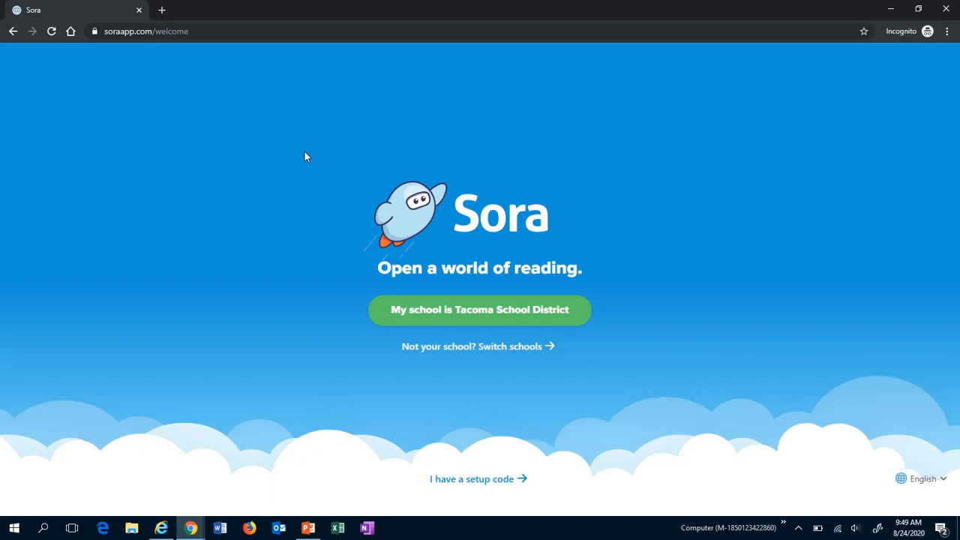
mouse_move(545, 316)
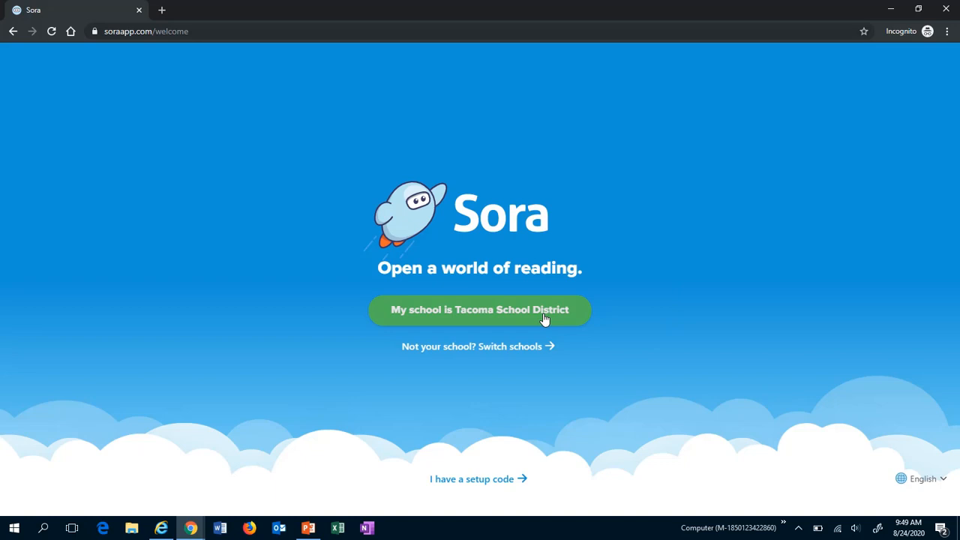
Pick Tacoma School District and sign in with the district account
left_click(479, 309)
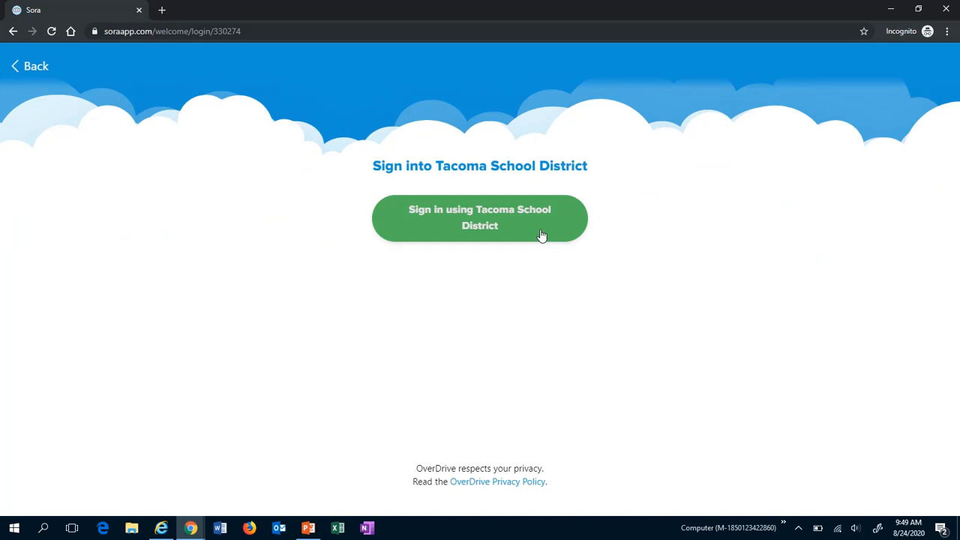
left_click(479, 218)
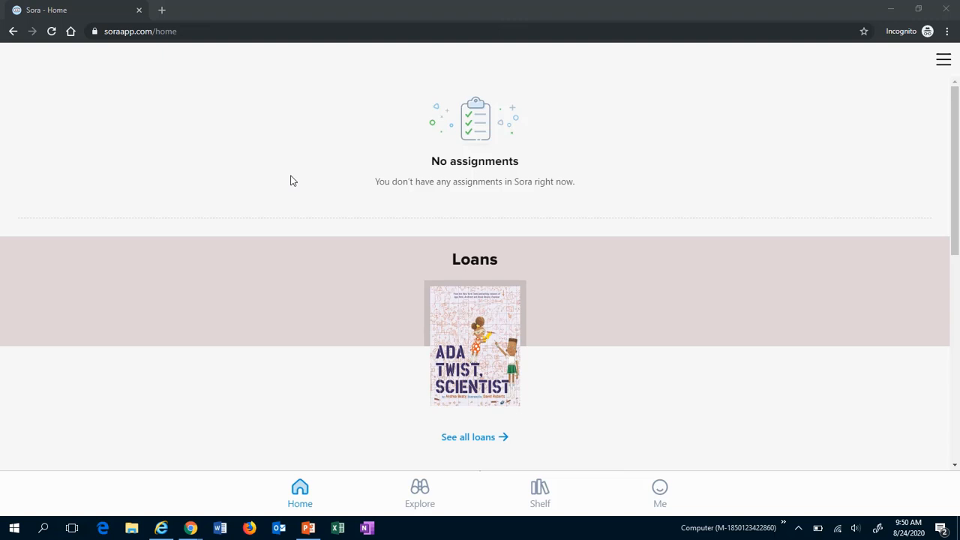
Browse the Explore page's available books, popular subjects and new eBook and audiobook additions
left_click(419, 493)
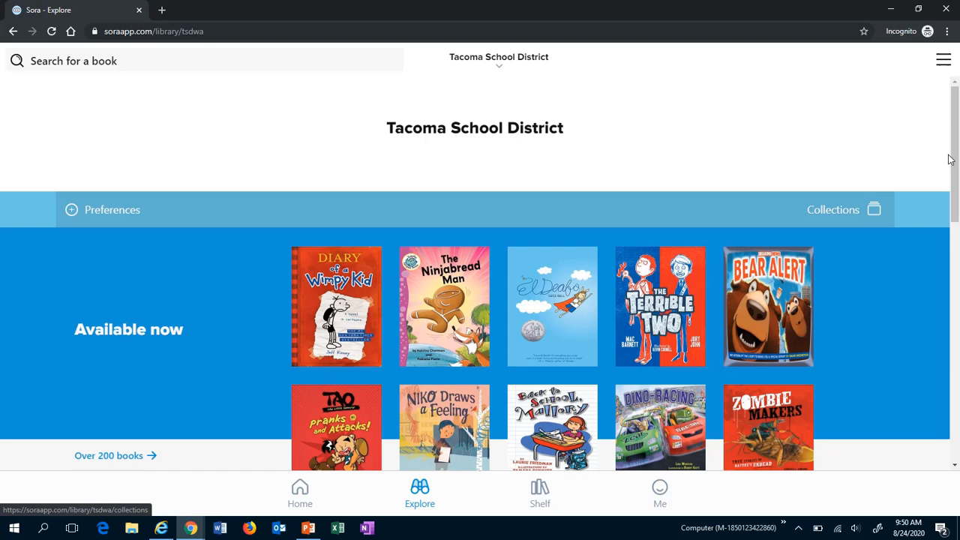
scroll("down", 3)
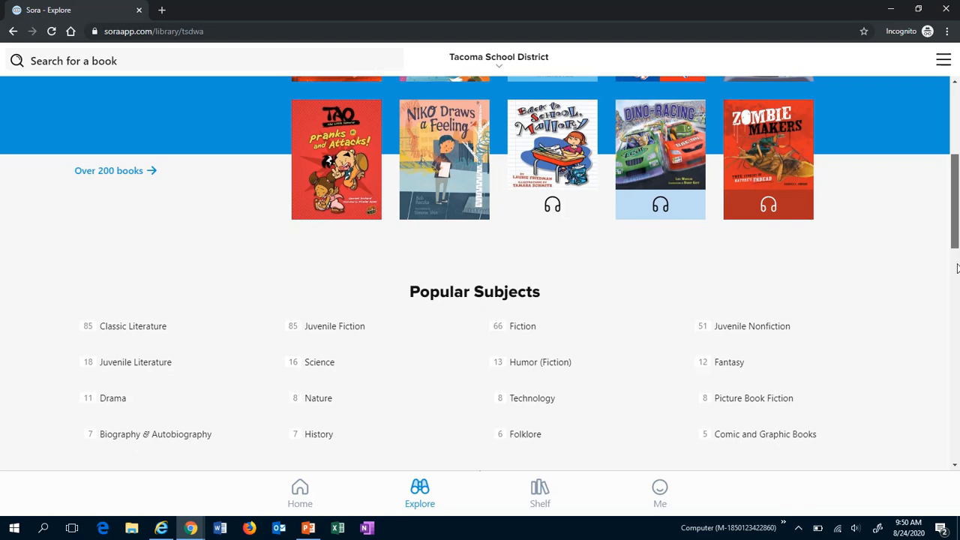
scroll("down", 3)
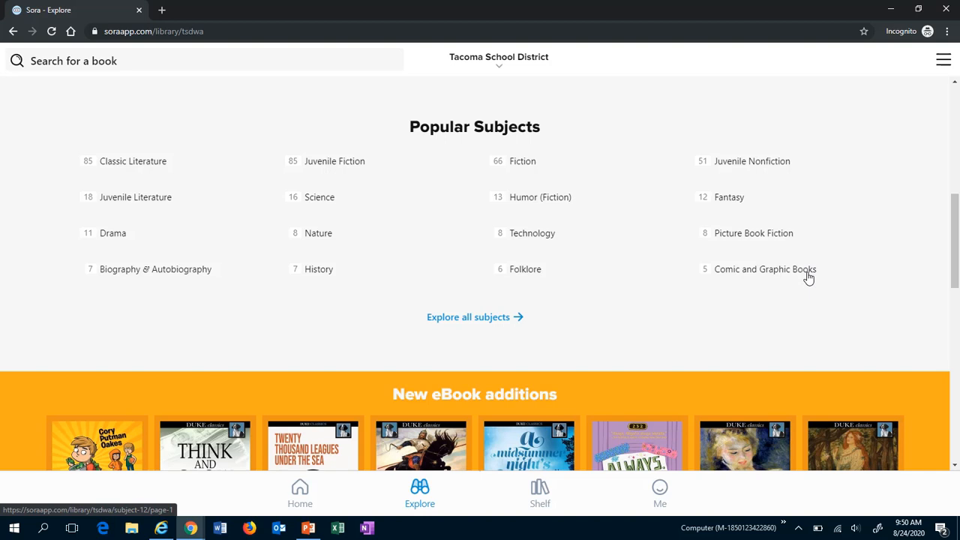
mouse_move(296, 244)
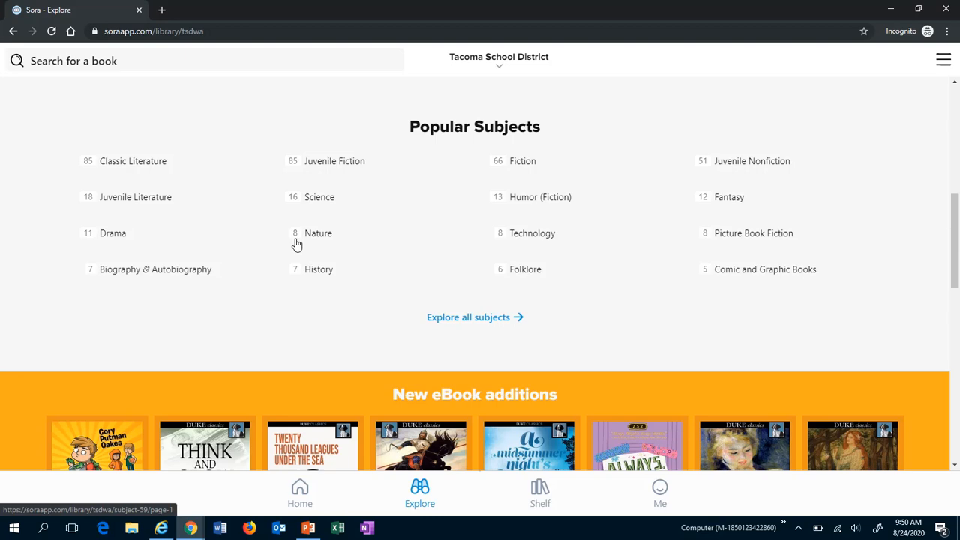
scroll("down", 3)
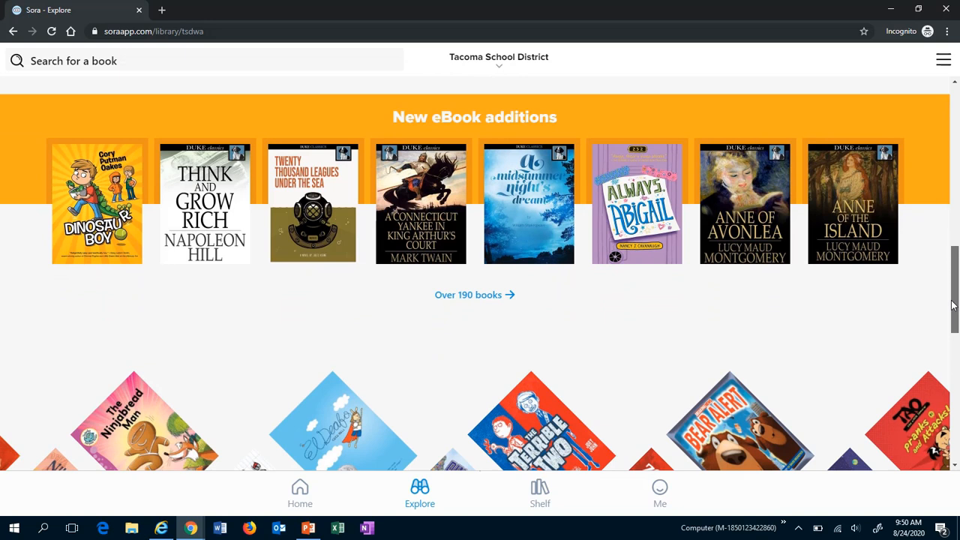
mouse_move(620, 299)
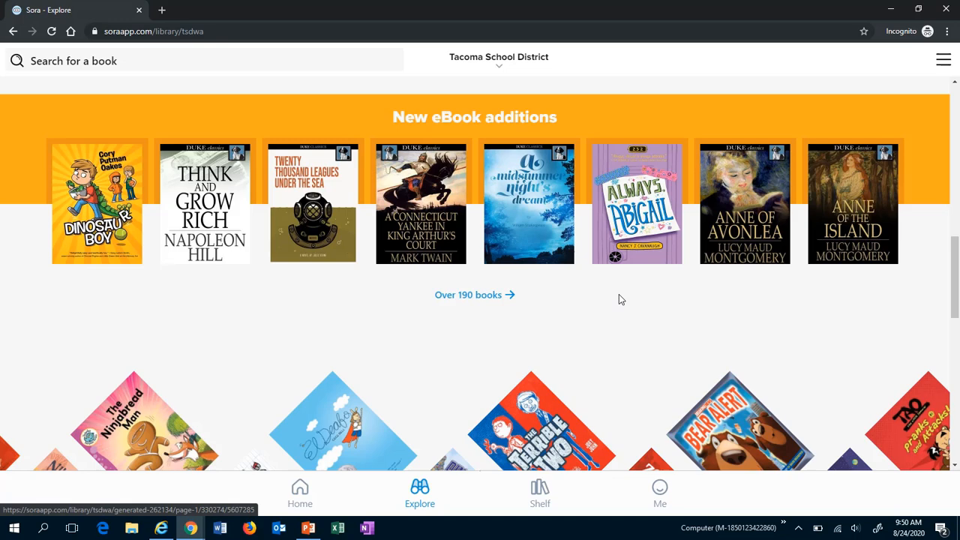
scroll("down", 3)
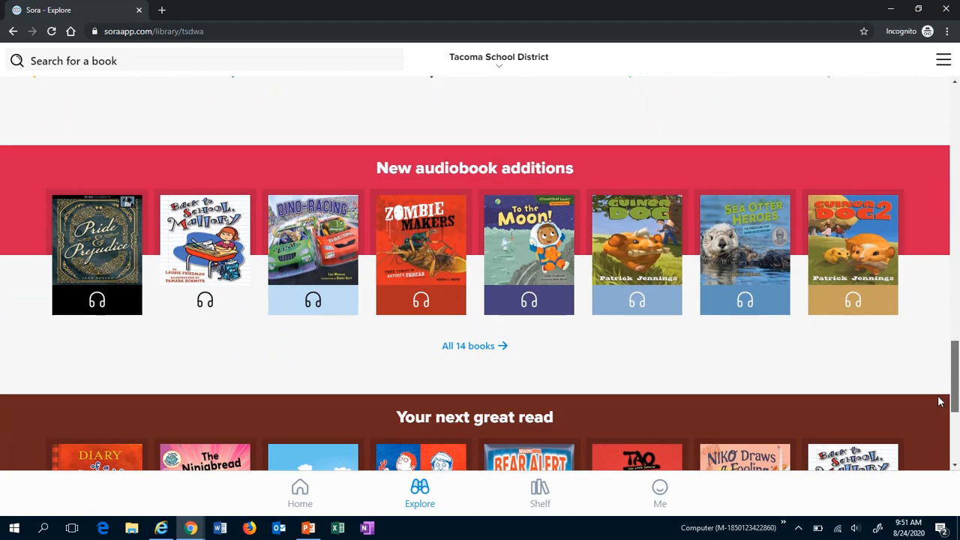
scroll("up", 3)
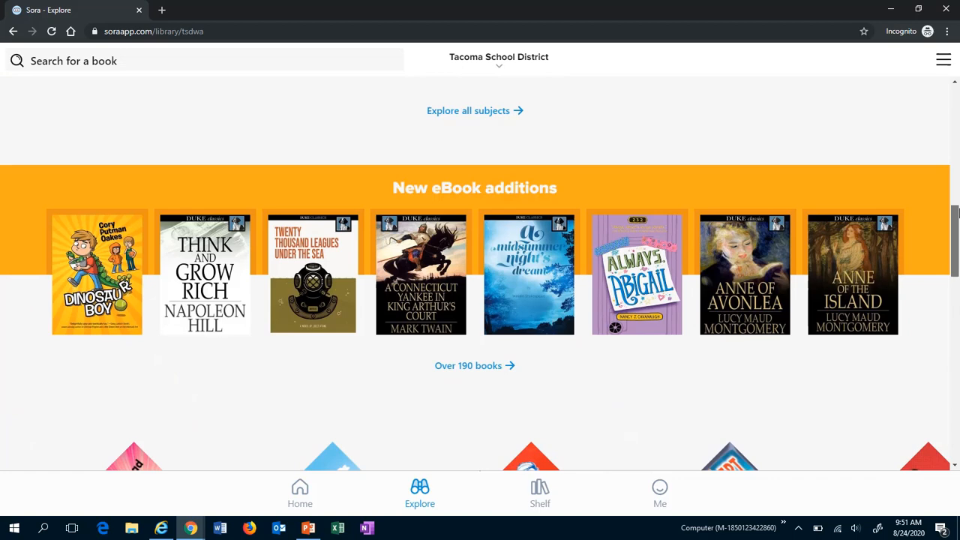
scroll("up", 3)
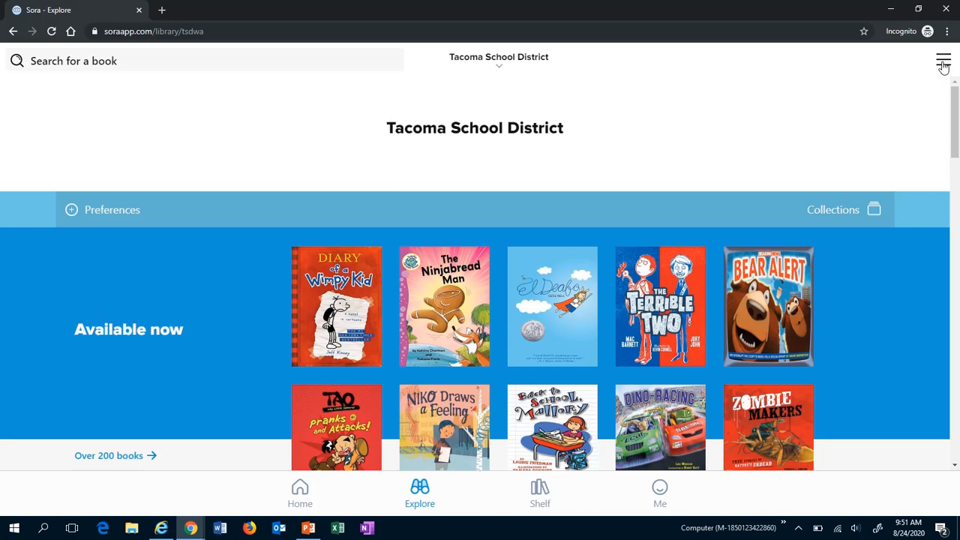
Add a library by searching 'tacoma pu' and choosing Tacoma Public Library
left_click(942, 60)
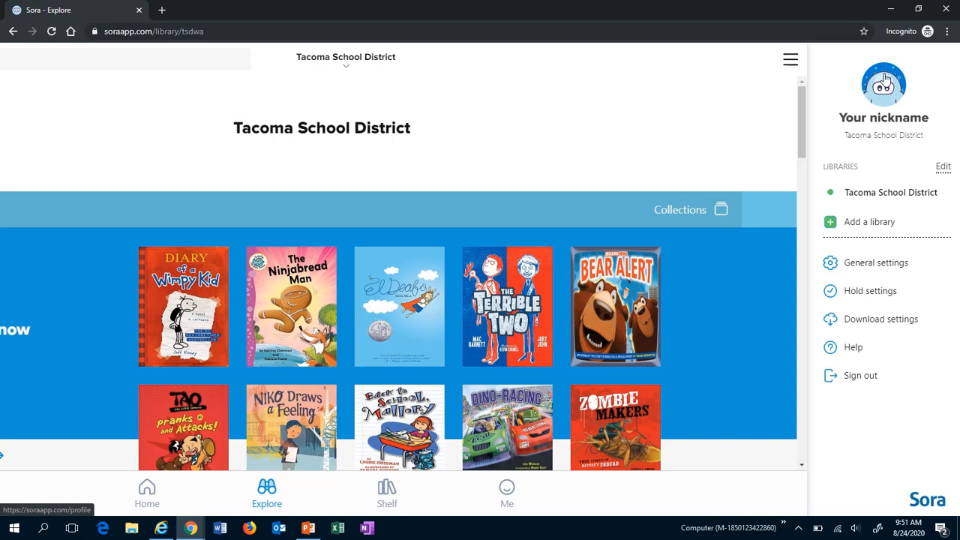
mouse_move(882, 229)
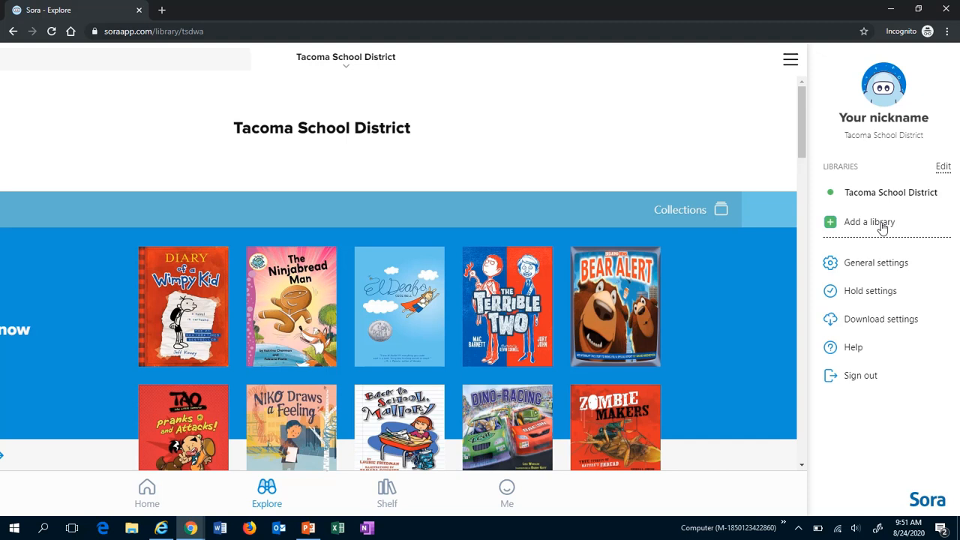
left_click(868, 221)
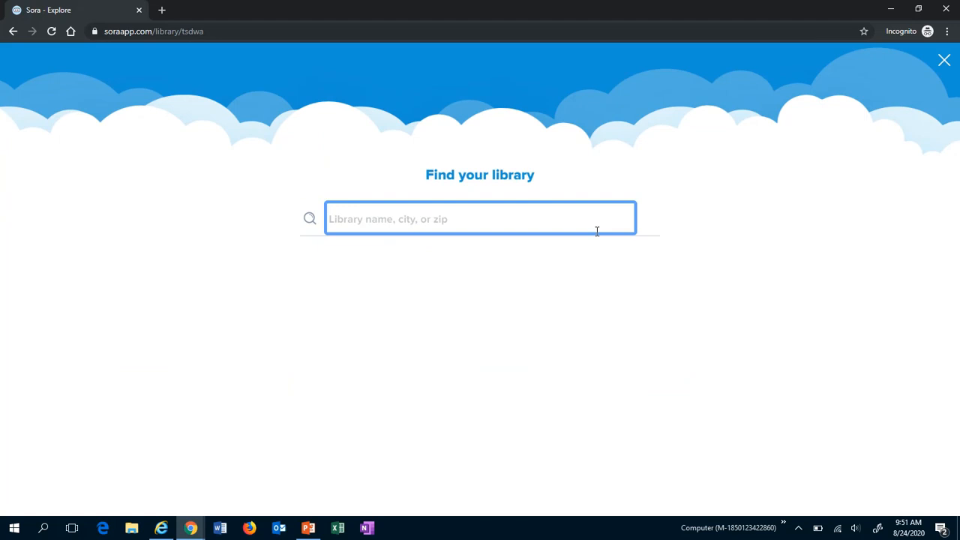
type("tacoma pu")
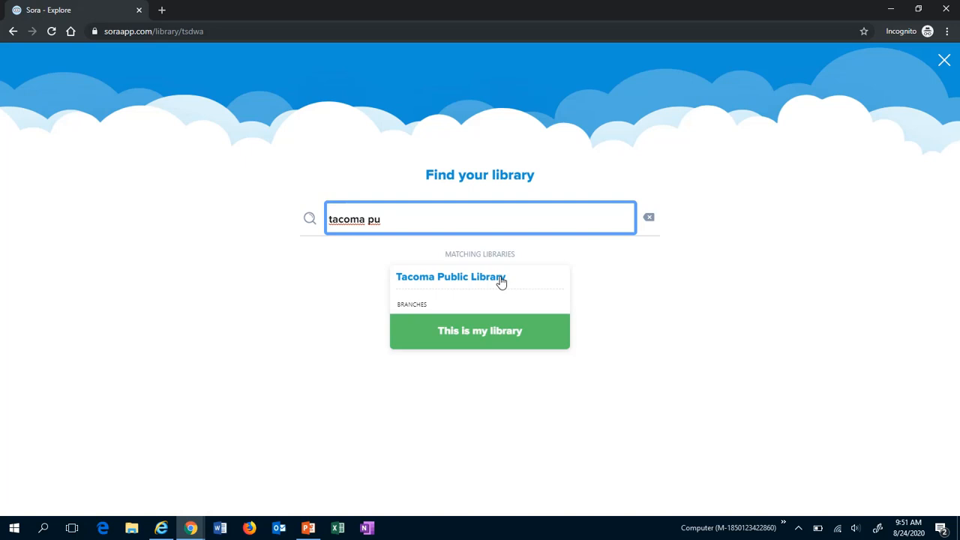
left_click(479, 330)
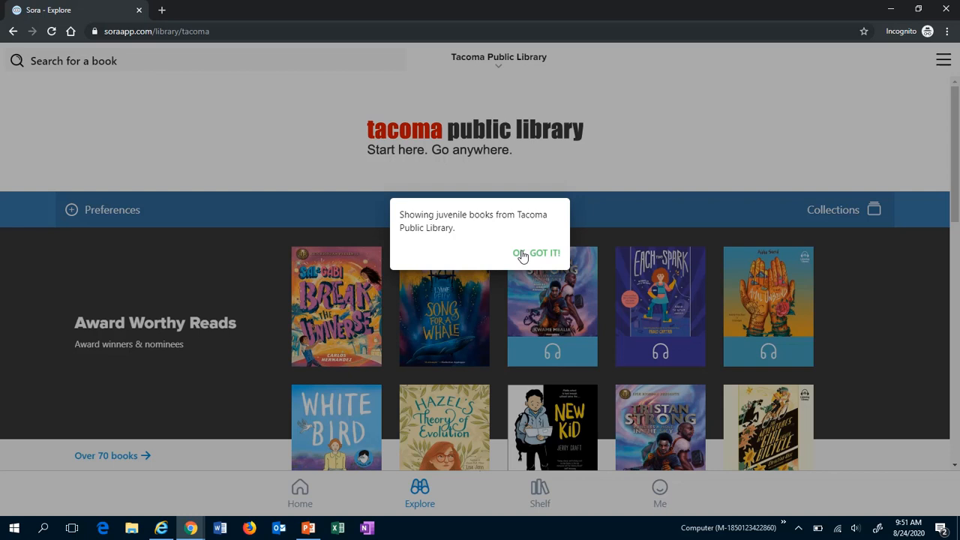
Dismiss the juvenile books notice and scroll through the Available now titles
left_click(545, 253)
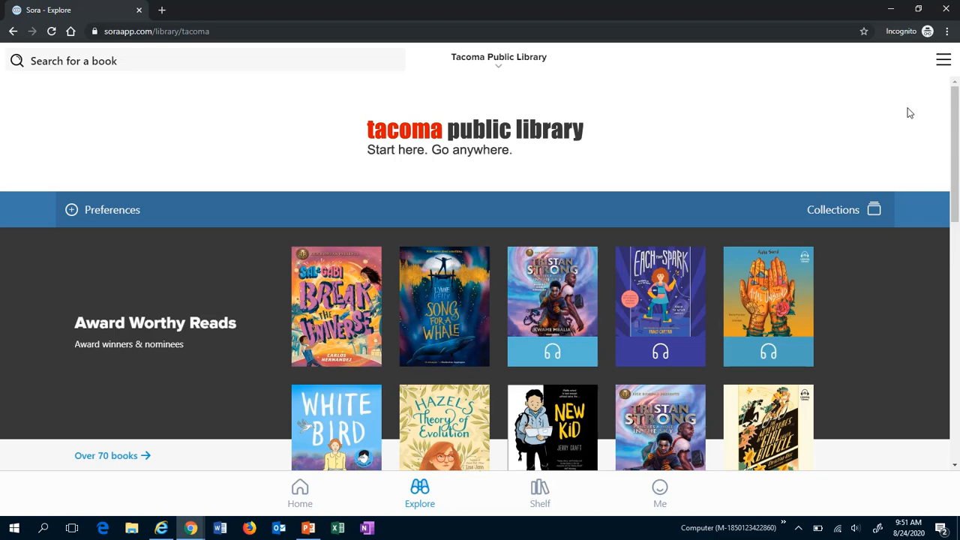
scroll("down", 3)
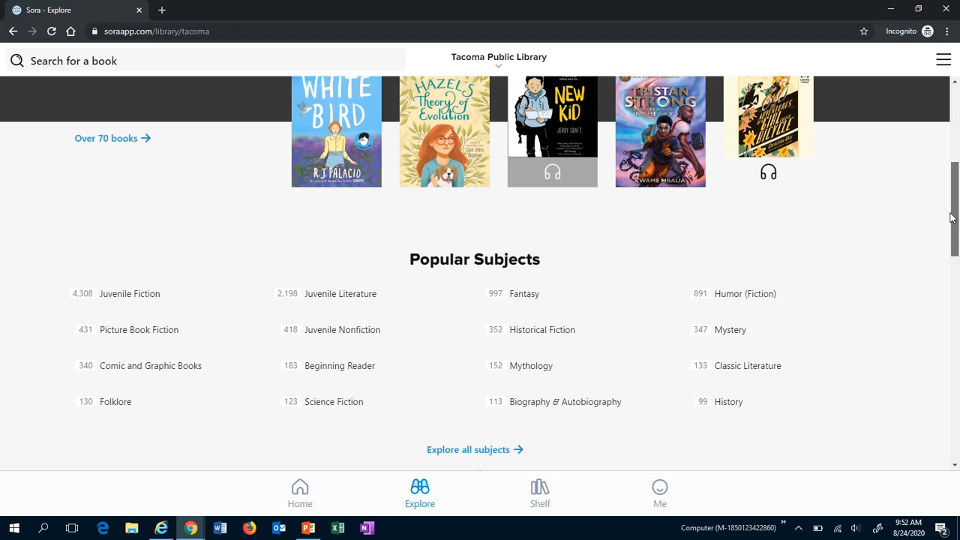
scroll("up", 3)
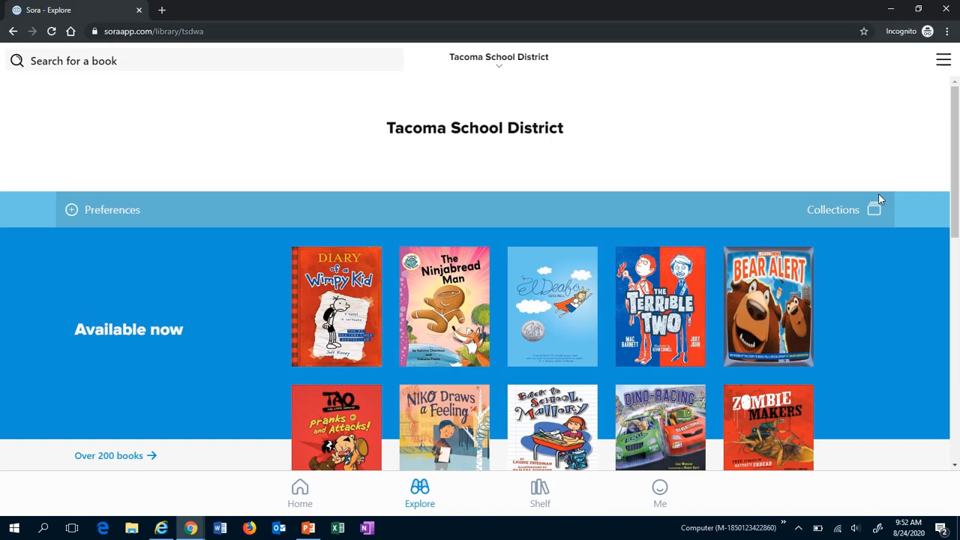
Scroll through the Me profile's reading stats and achievements, then bring up the settings menu
left_click(659, 493)
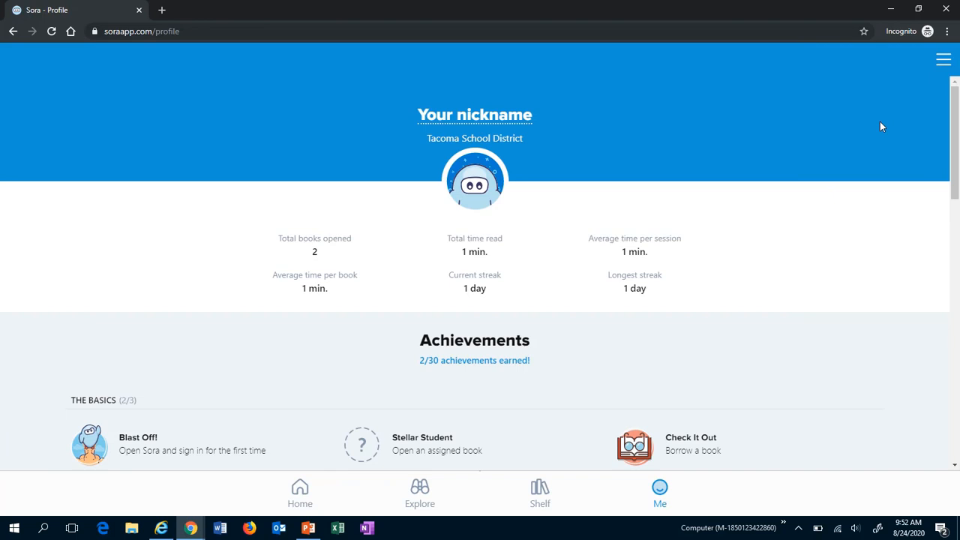
scroll("down", 3)
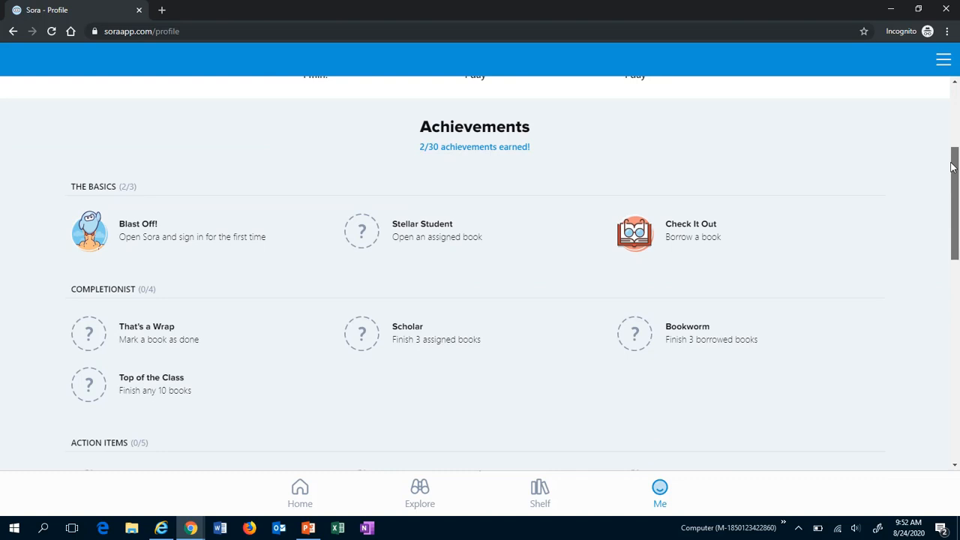
scroll("down", 3)
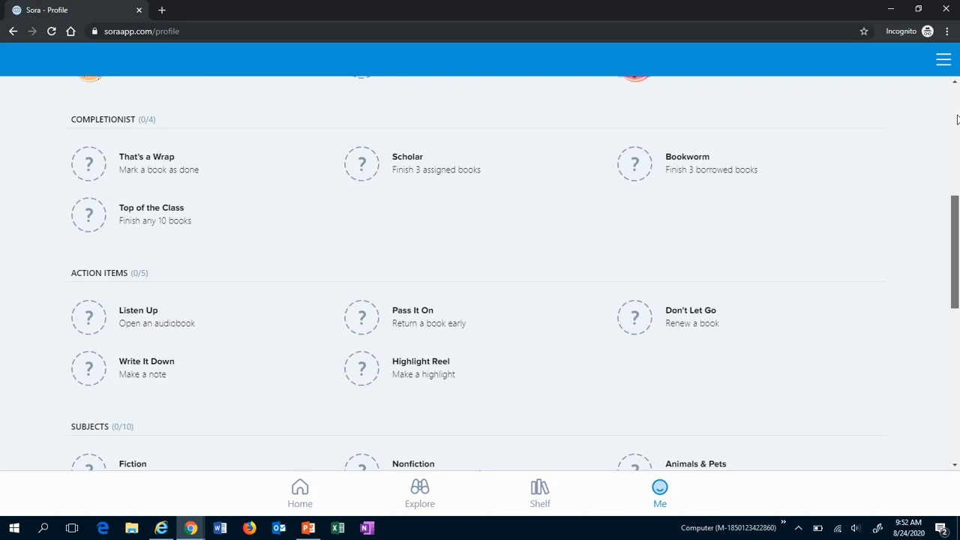
left_click(942, 59)
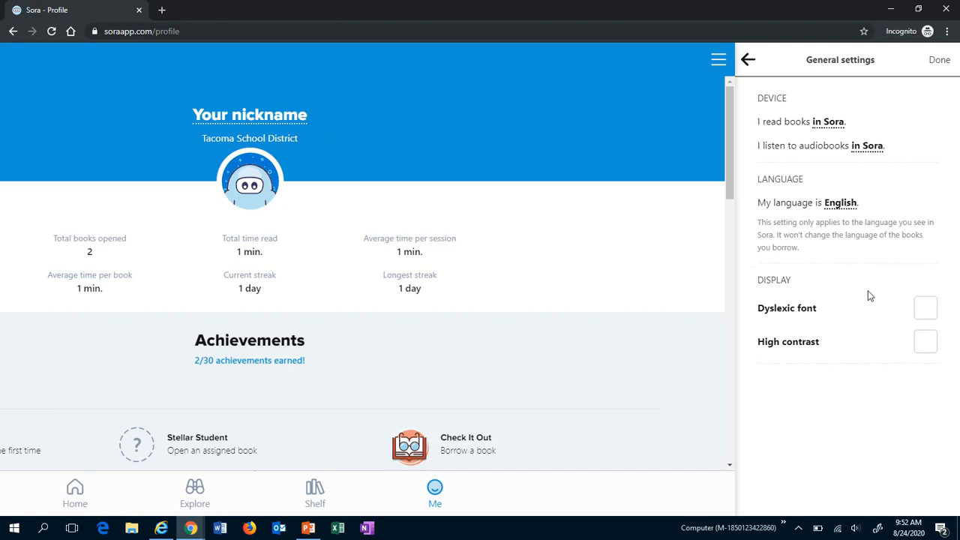
mouse_move(814, 320)
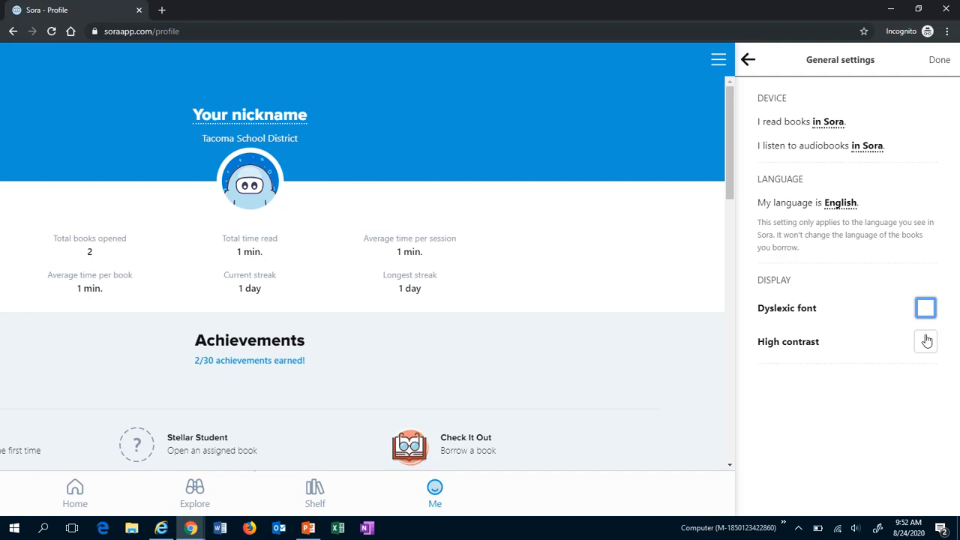
Close general settings and open Diary of a Wimpy Kid from Explore
left_click(939, 59)
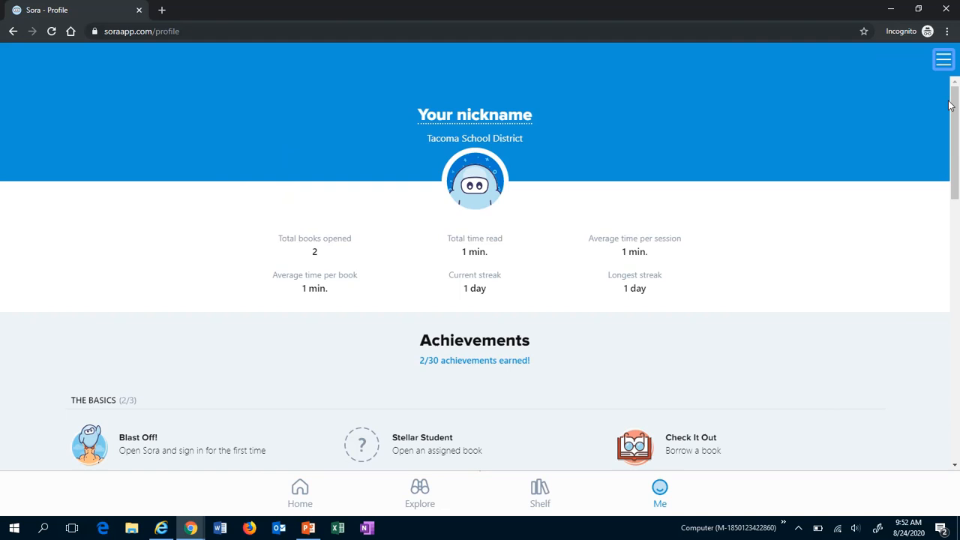
left_click(419, 493)
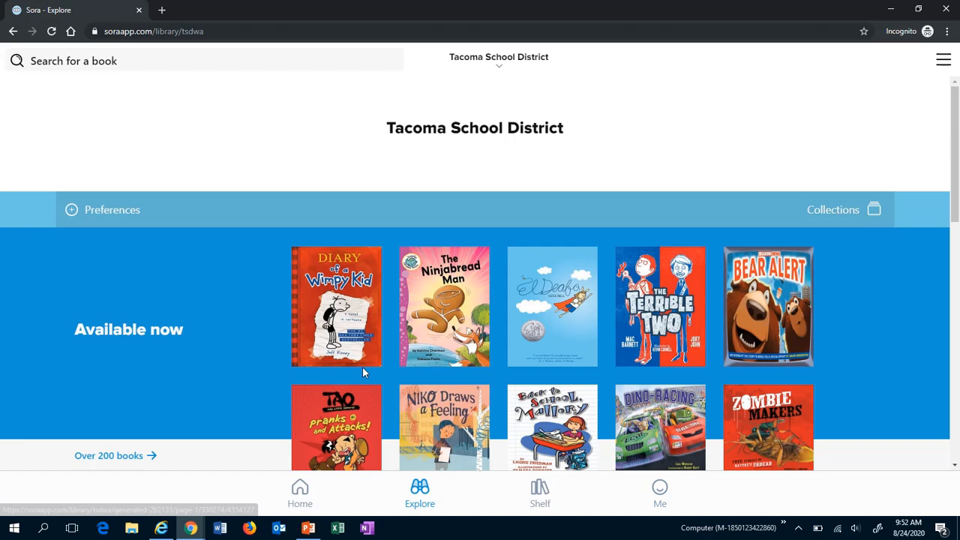
left_click(335, 306)
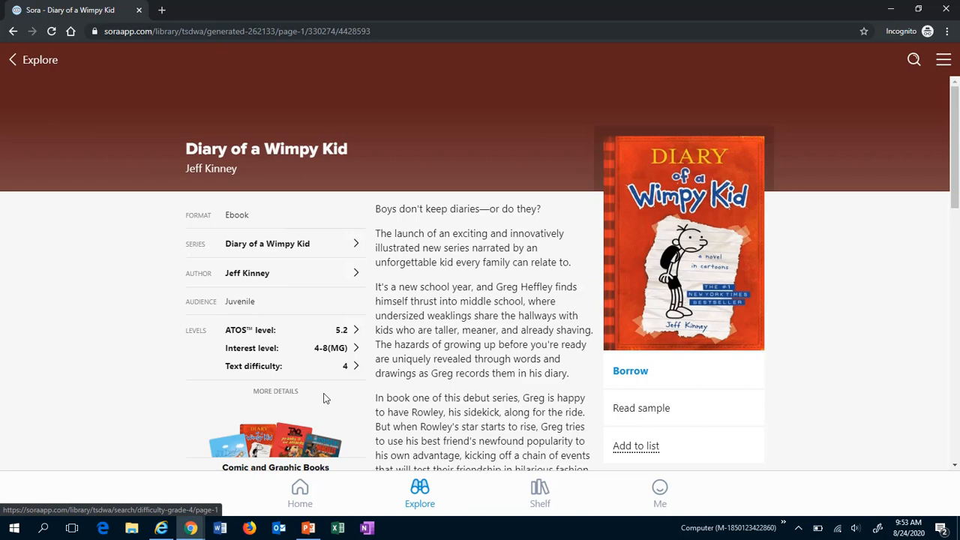
Scroll the Diary of a Wimpy Kid page and open its reading sample
scroll("down", 3)
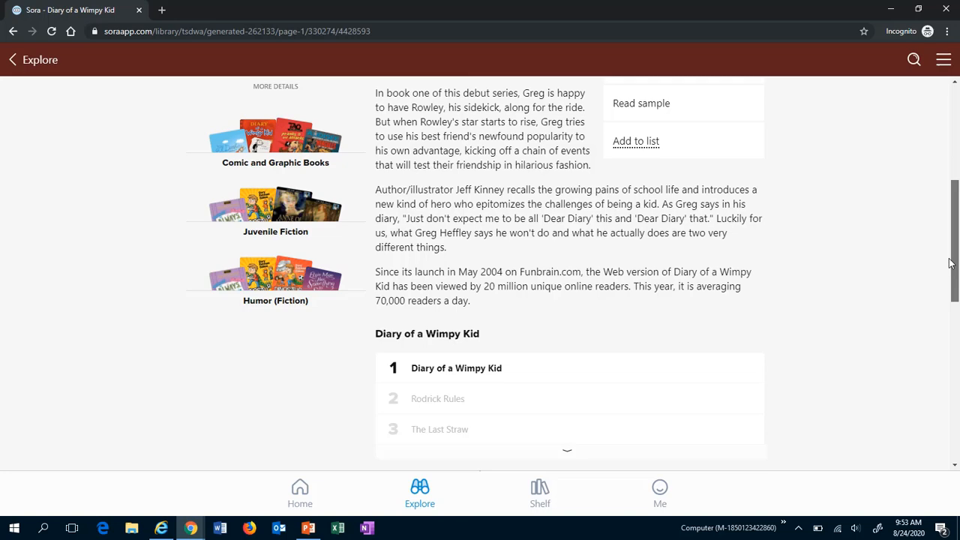
left_click(640, 103)
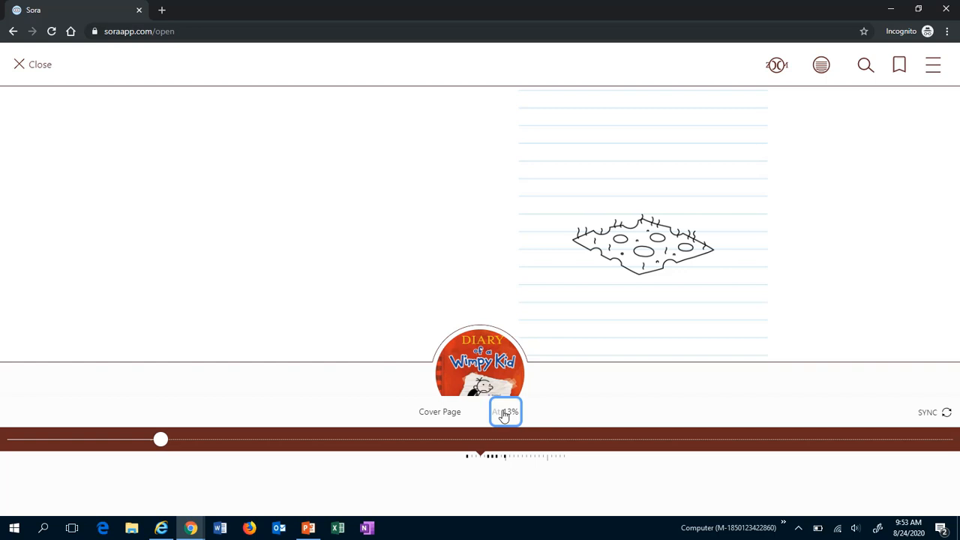
Drag the progress slider fully left to the Cover Page
left_click_drag(160, 440, 486, 440)
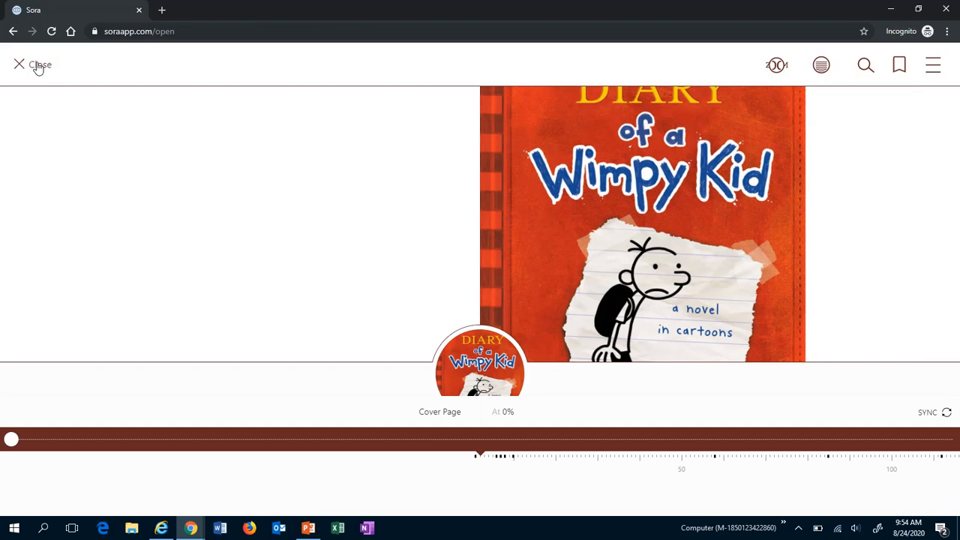
Close the sample and review the automatic download settings on the Loans shelf
left_click(19, 65)
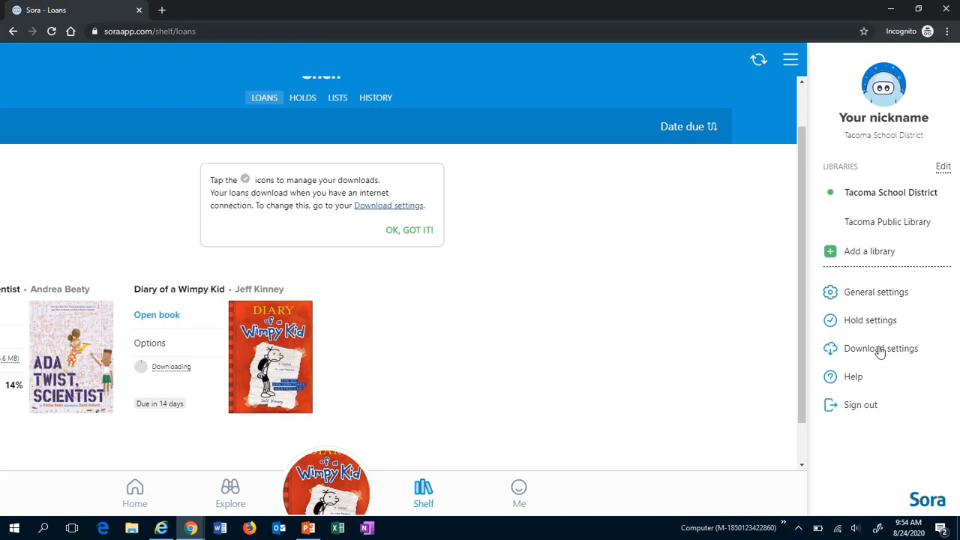
left_click(880, 348)
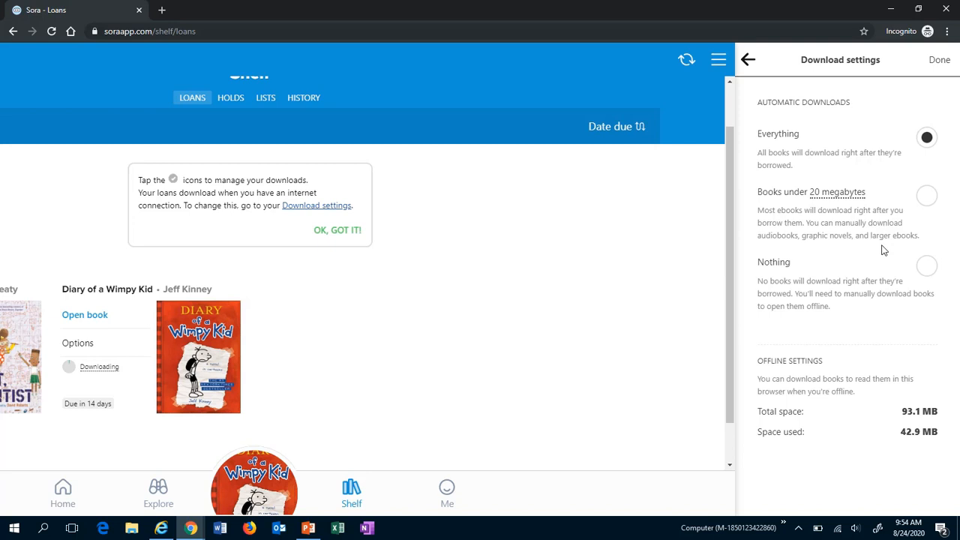
mouse_move(908, 266)
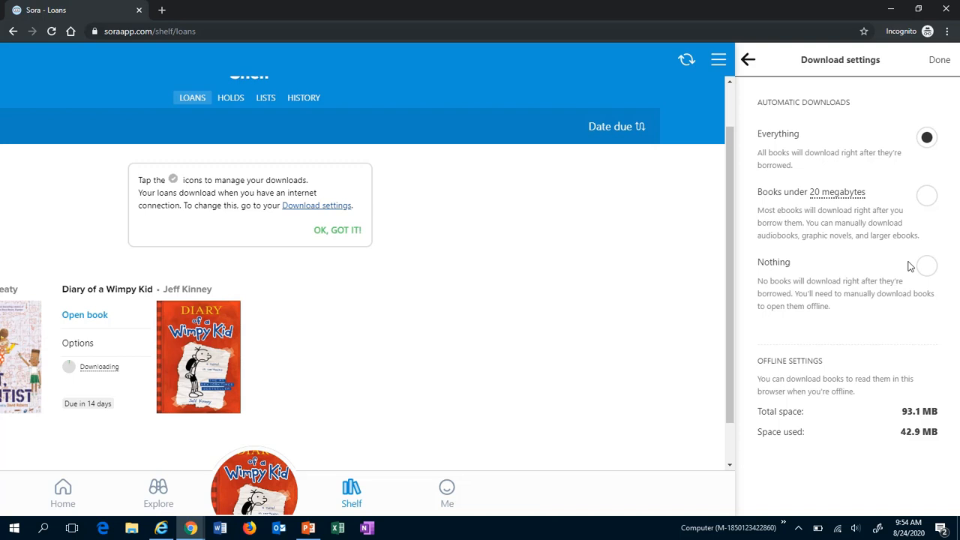
mouse_move(924, 41)
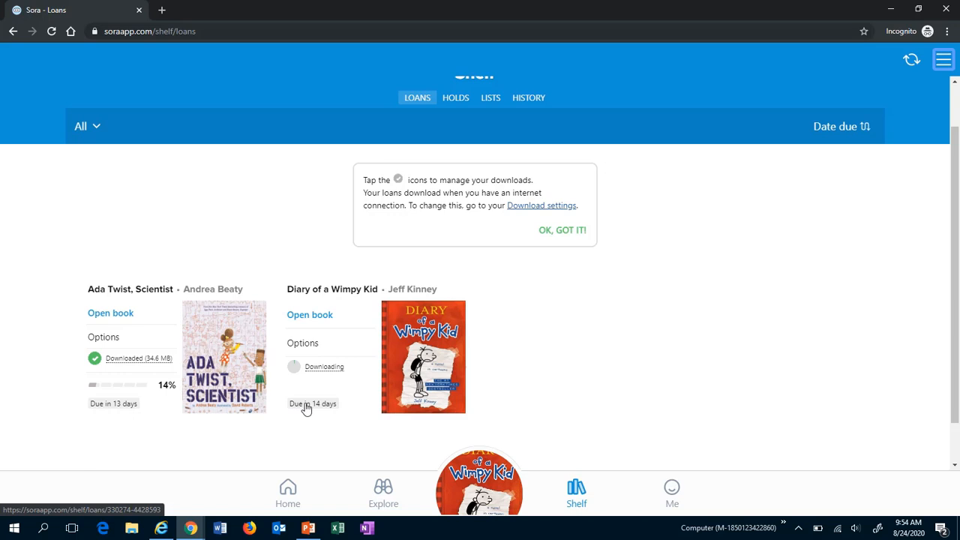
Dismiss the downloads tip, view the shelf's History tab, then return to Explore
left_click(560, 230)
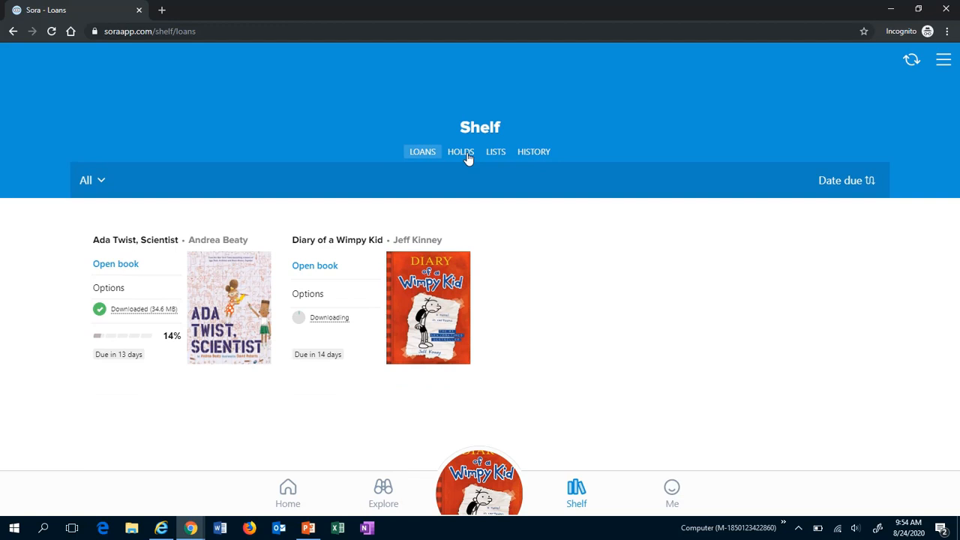
left_click(534, 151)
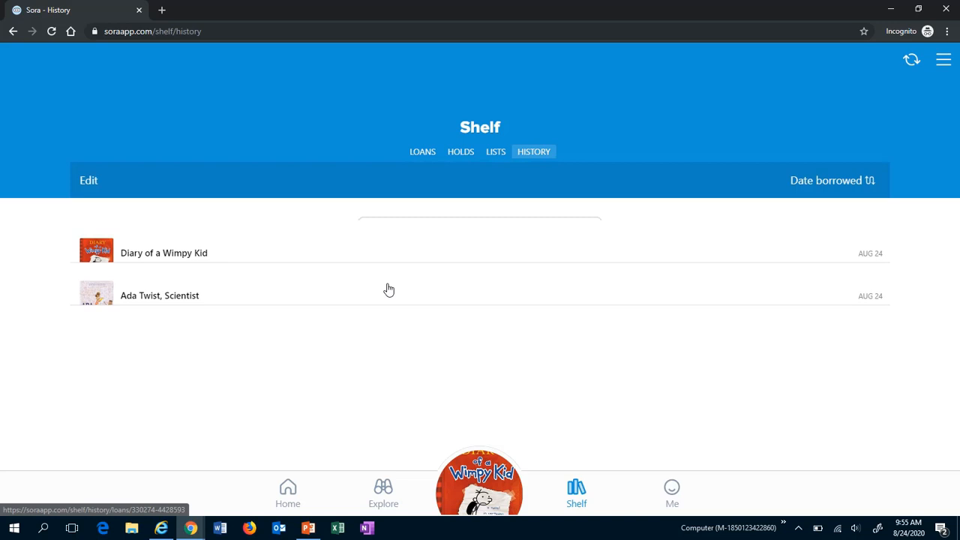
left_click(383, 493)
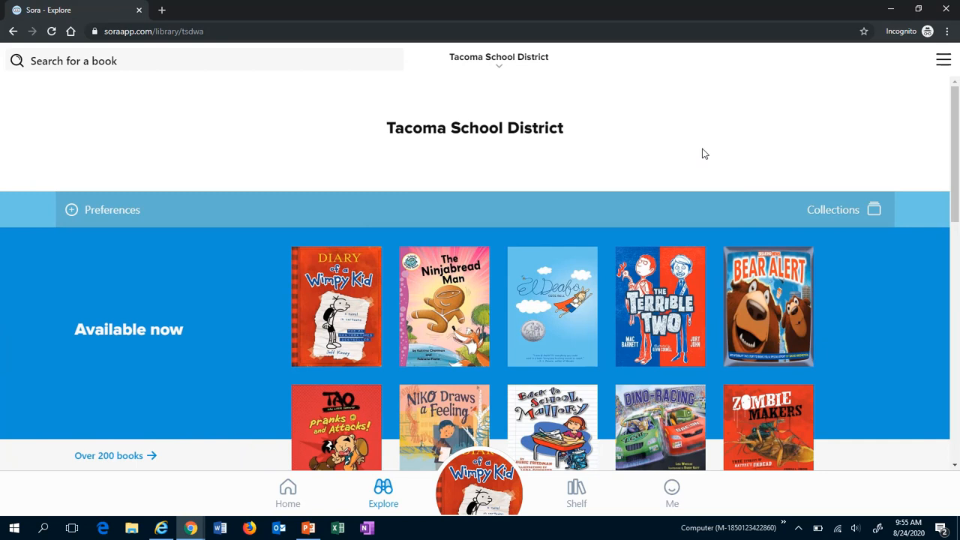
mouse_move(775, 99)
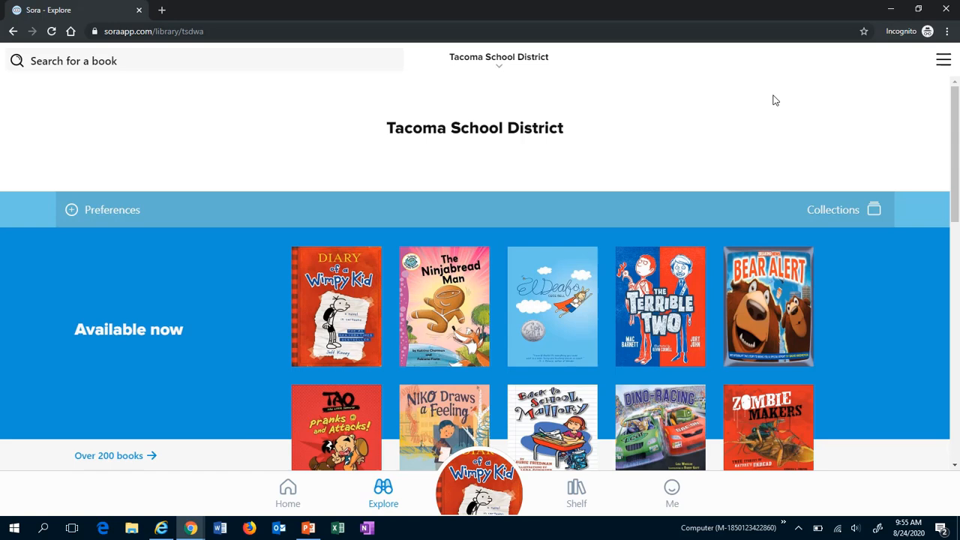